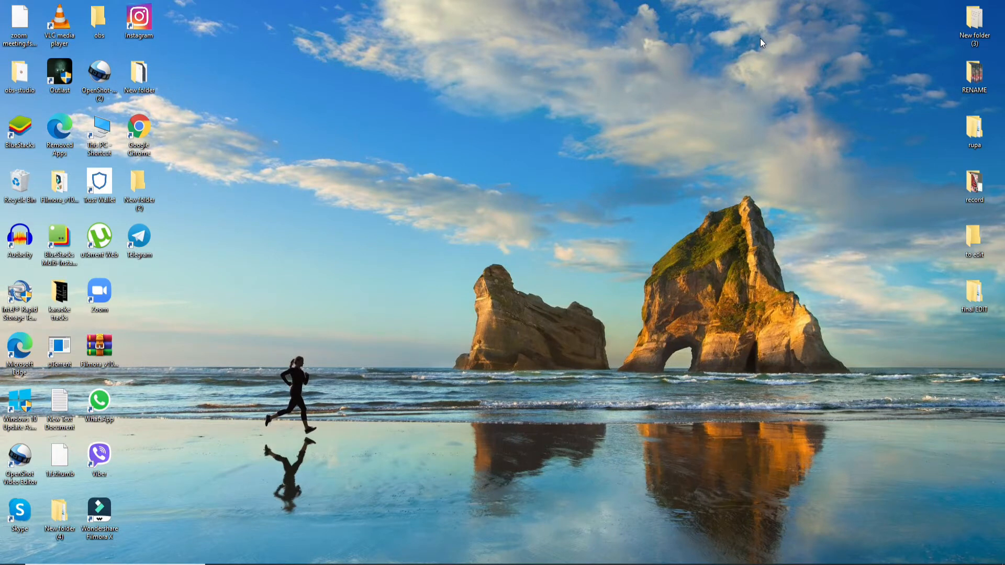
mouse_move(689, 32)
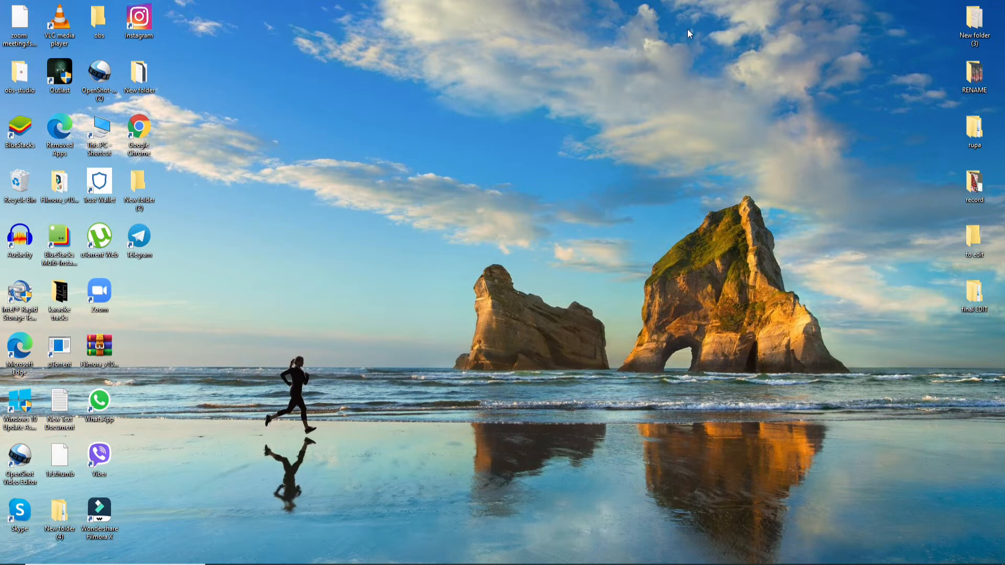
mouse_move(645, 143)
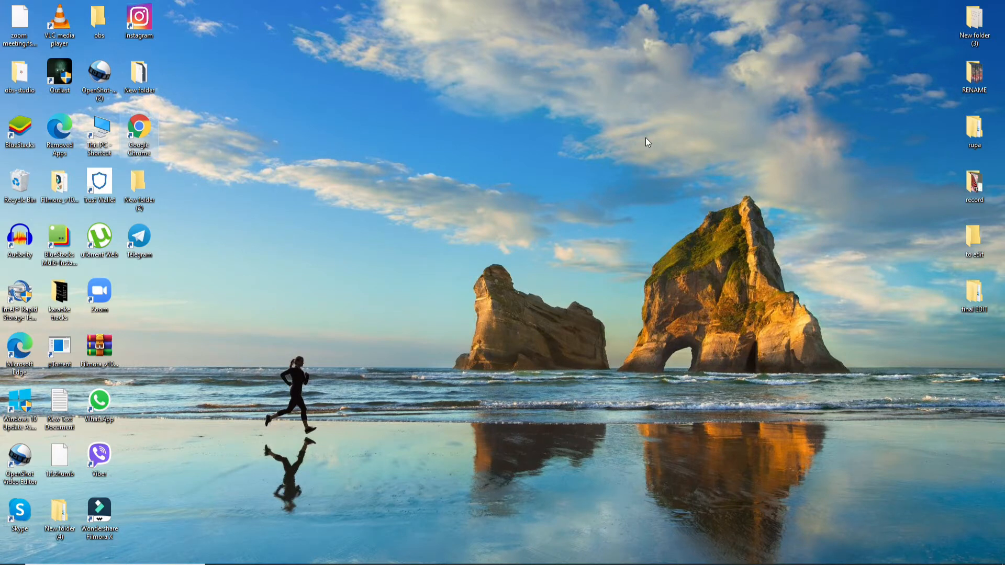
Launch Chrome and go to mail.yandex.com to reach the Yandex Mail welcome page
double_click(139, 126)
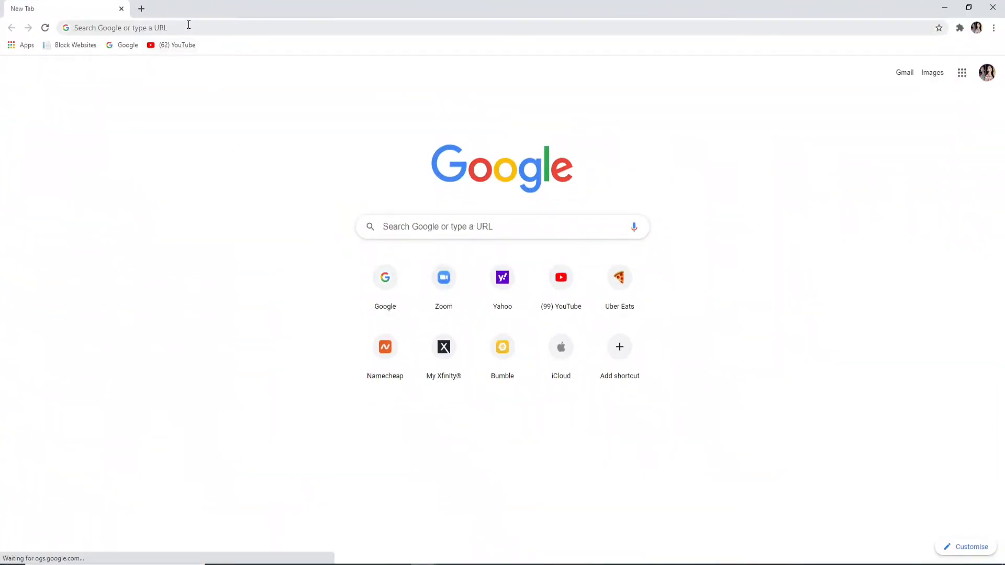
type("mail.yandex.com")
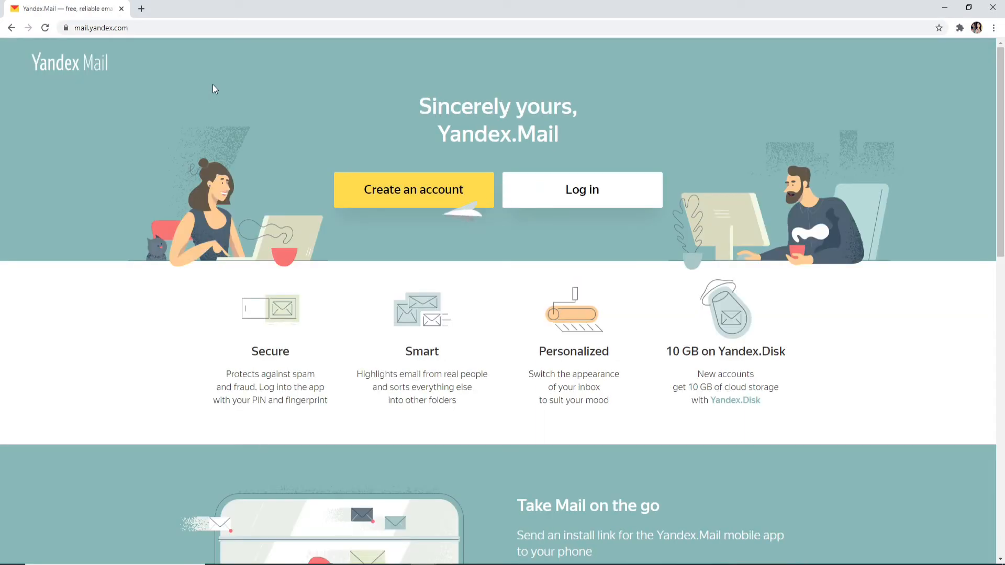
mouse_move(284, 67)
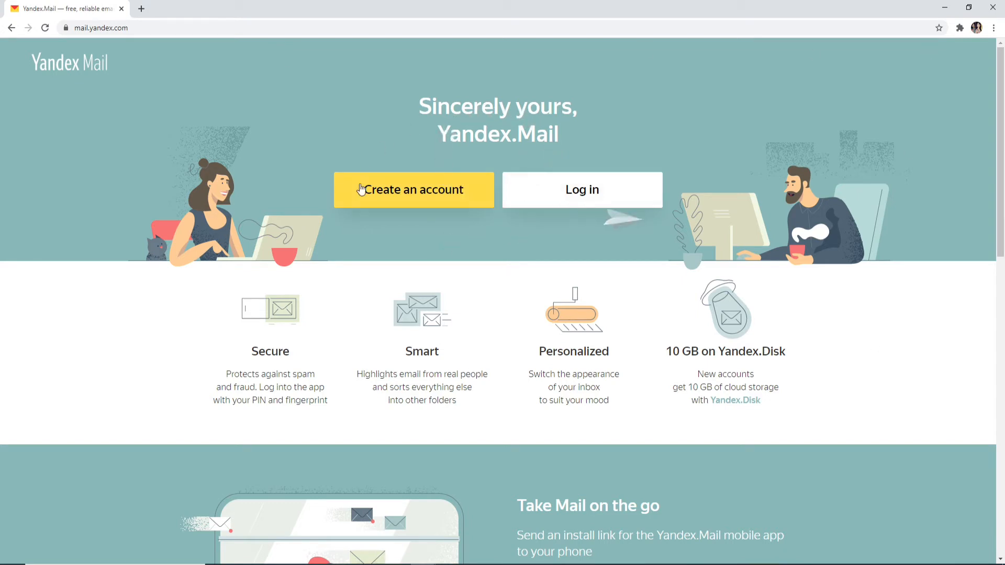
left_click(414, 189)
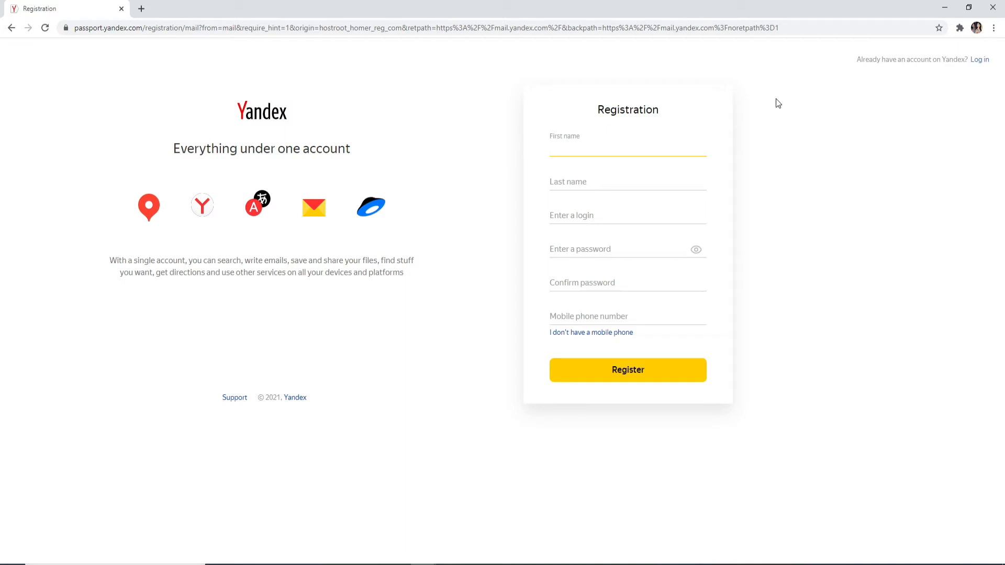
left_click(608, 151)
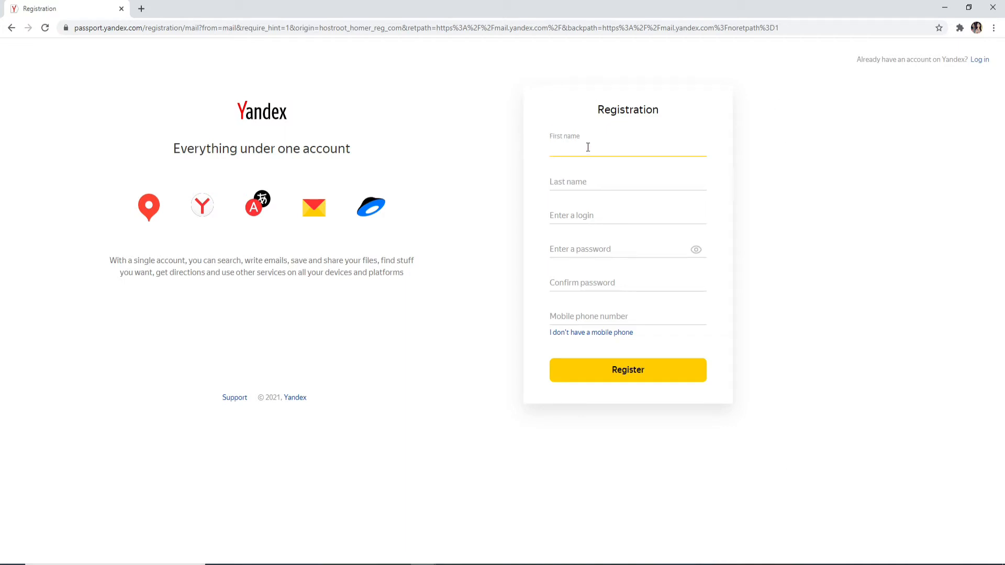
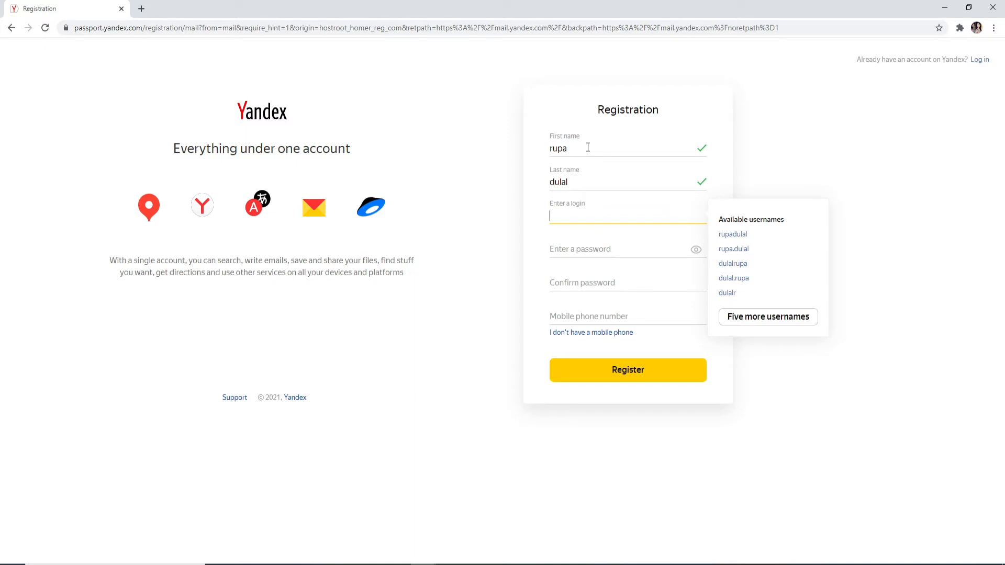
mouse_move(737, 211)
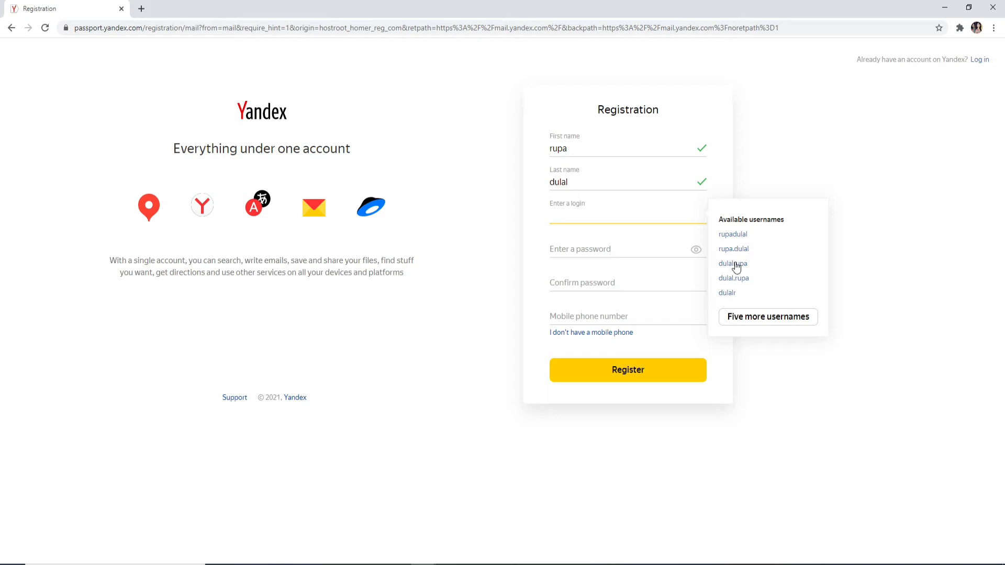
left_click(732, 235)
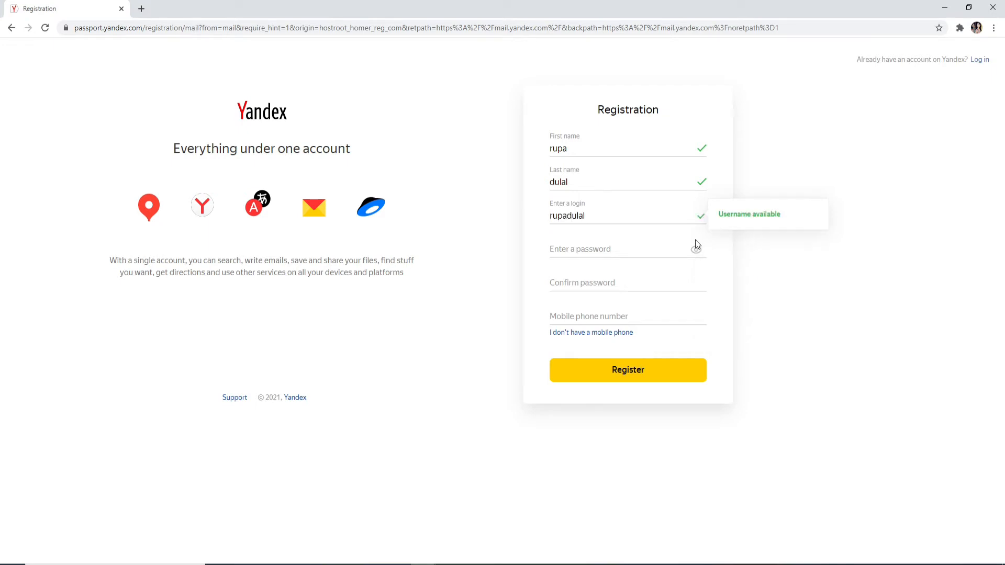
Enter a strong password and its matching confirmation on the registration form
left_click(616, 252)
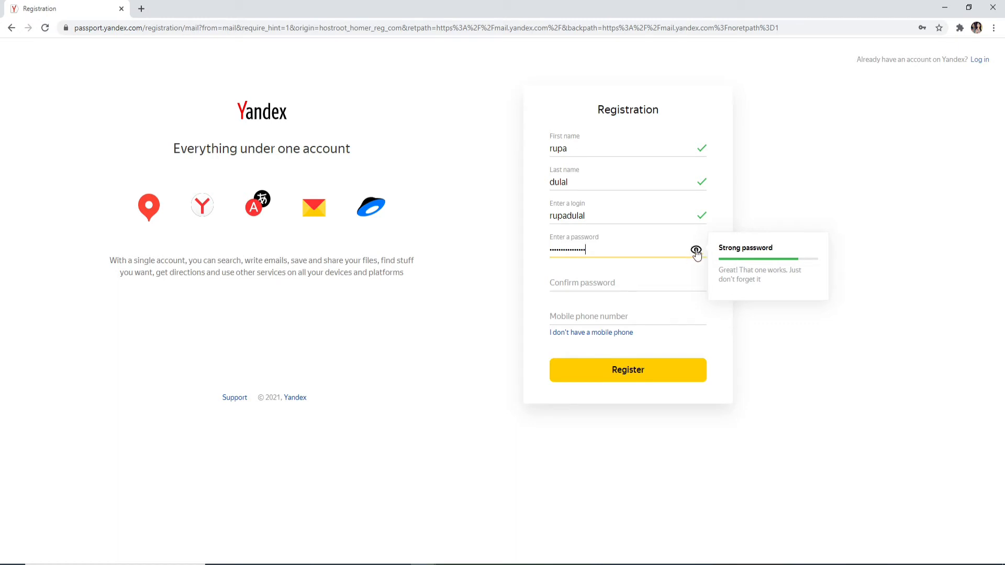
left_click(618, 284)
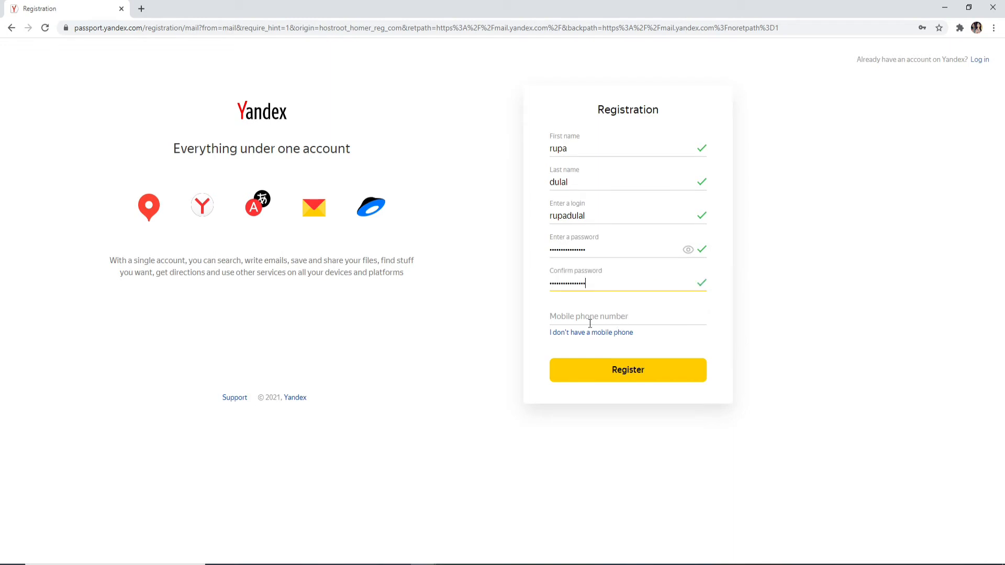
left_click(628, 316)
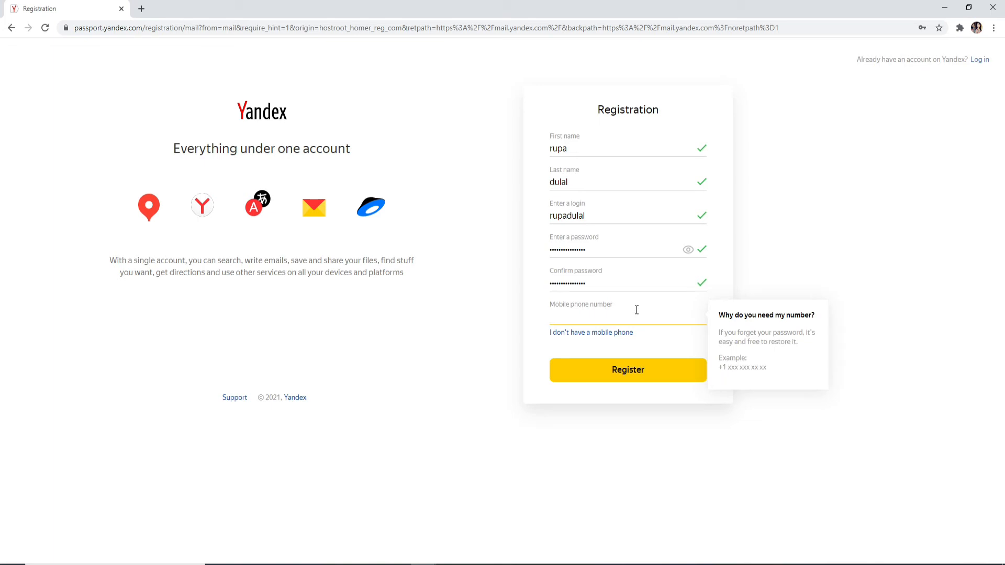
Enter the mobile phone number and confirm it with the SMS code
type("+")
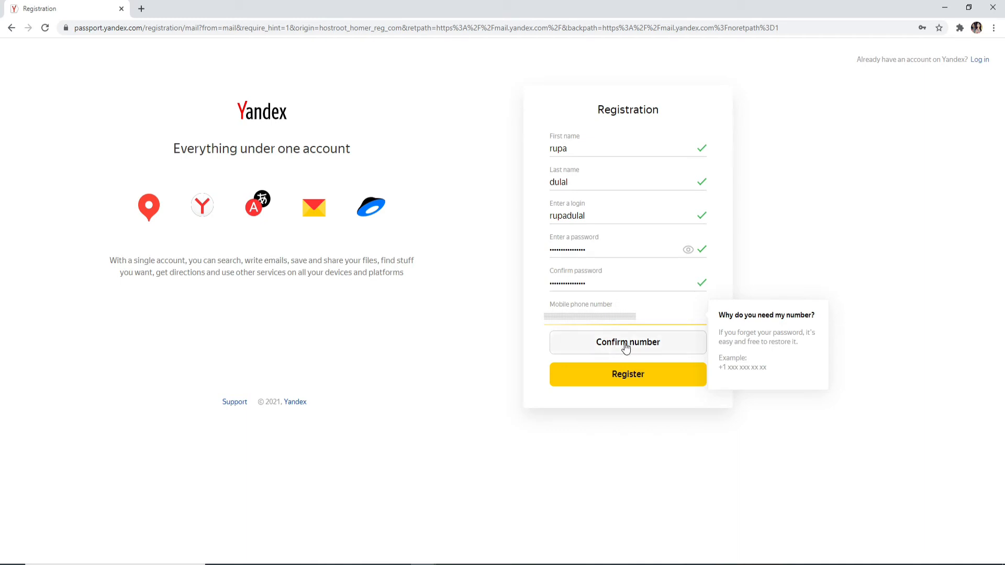
left_click(627, 341)
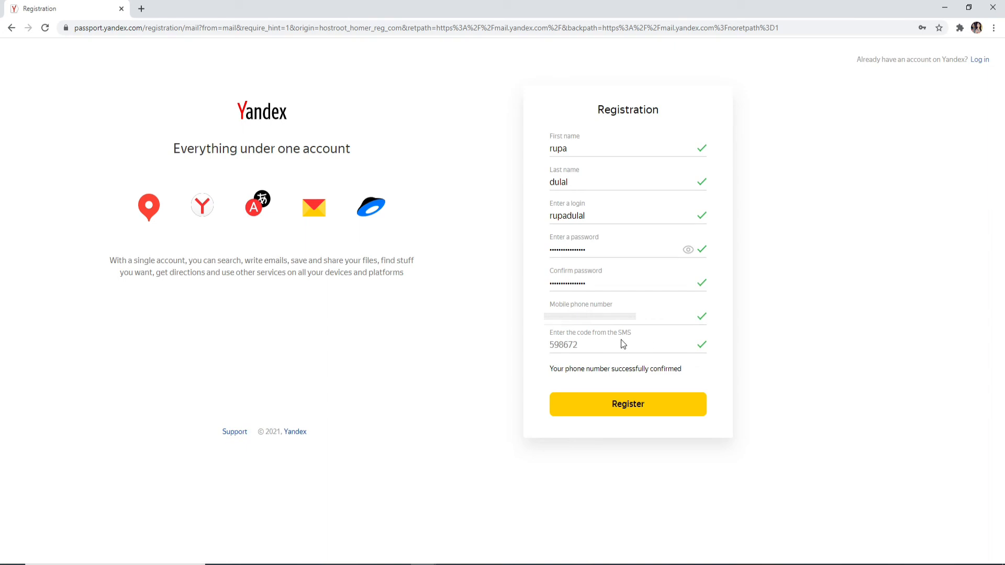
mouse_move(711, 140)
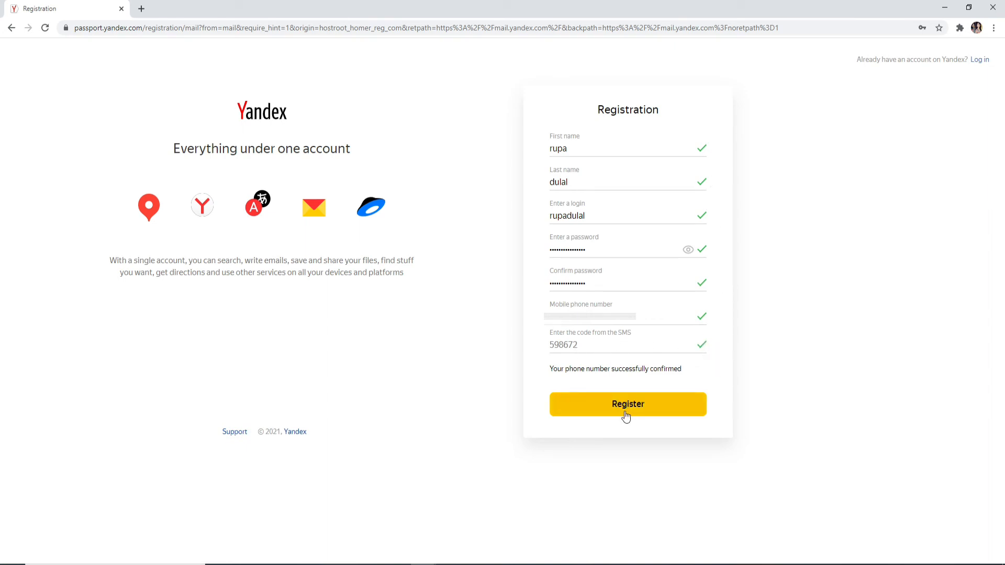
Submit the registration and accept the Privacy Policy and Terms of Use
left_click(628, 404)
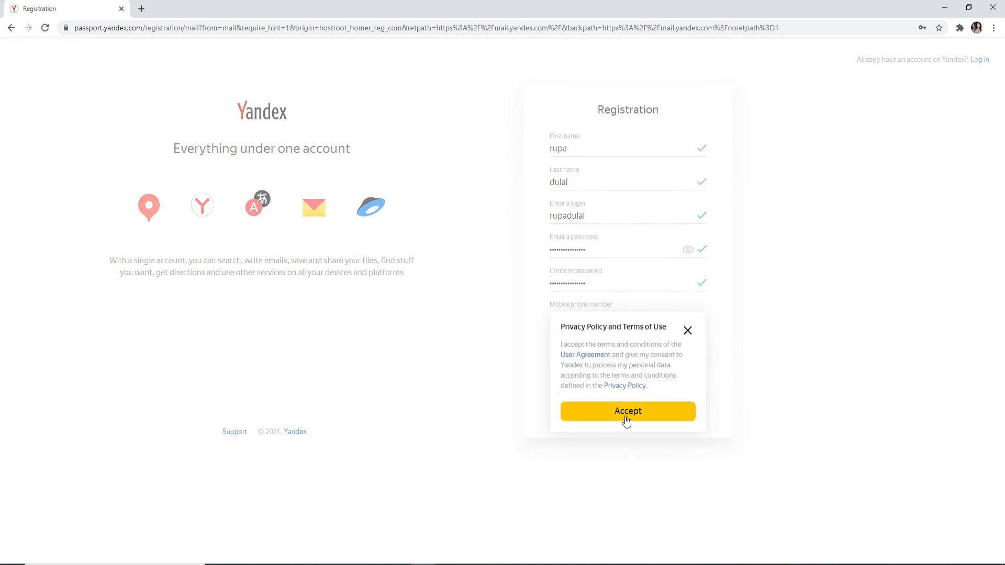
left_click(627, 410)
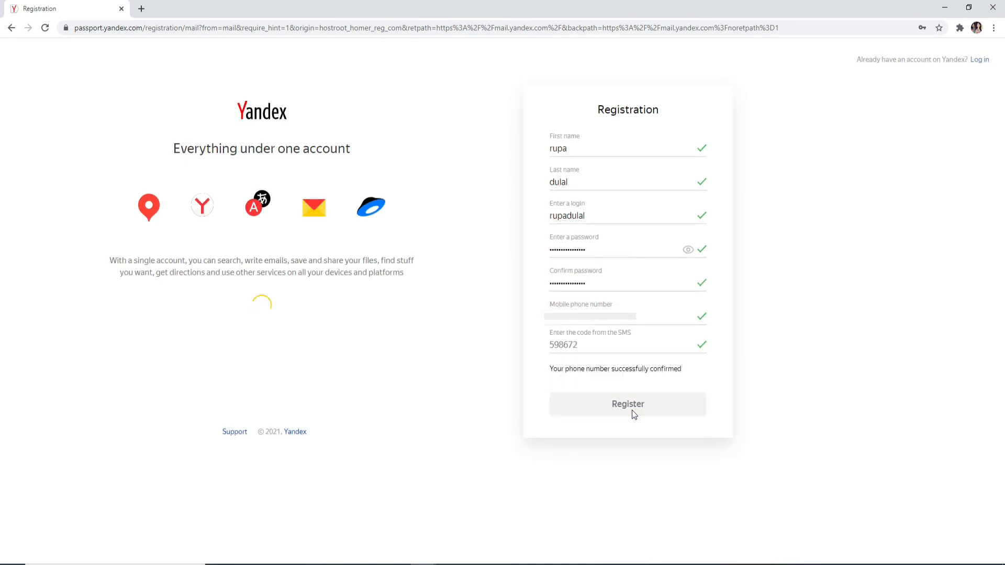
left_click(628, 404)
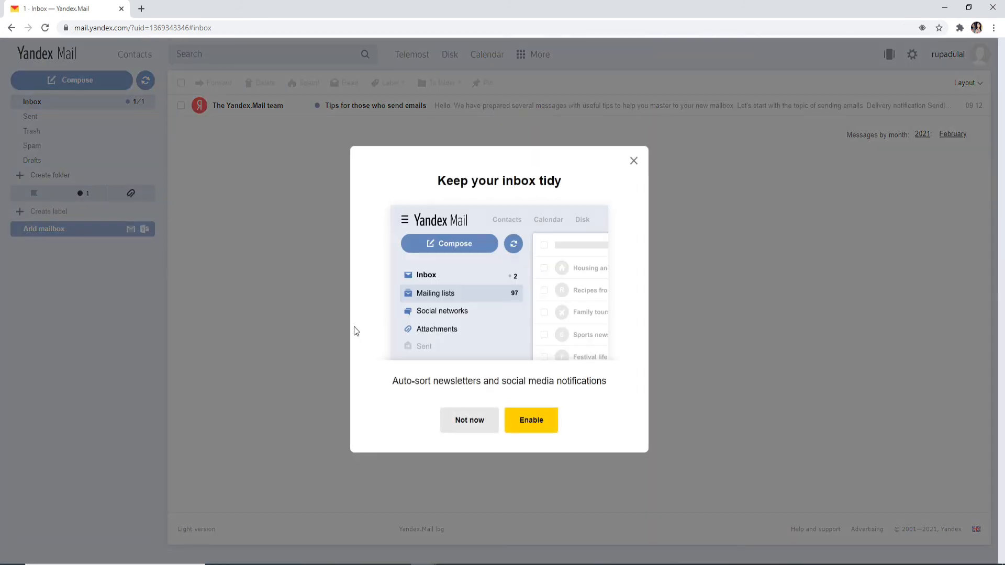
mouse_move(522, 392)
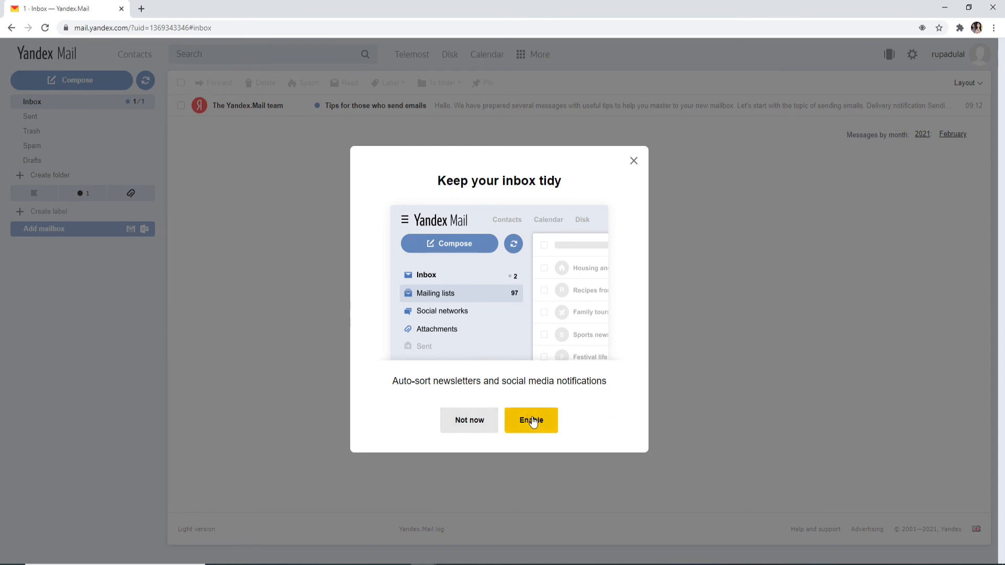
Enable auto-sorting of newsletters and social notifications in the 'Keep your inbox tidy' prompt
left_click(530, 420)
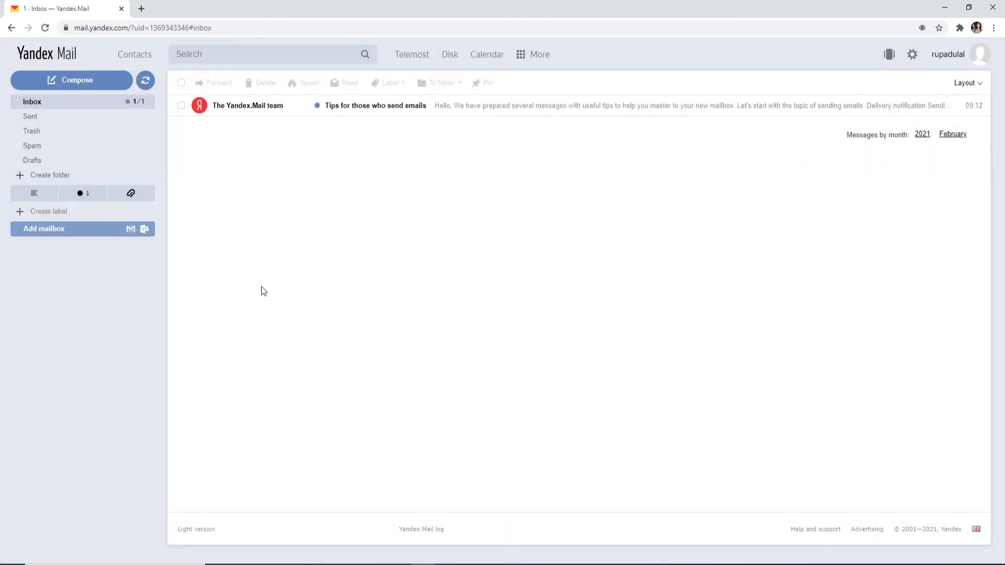